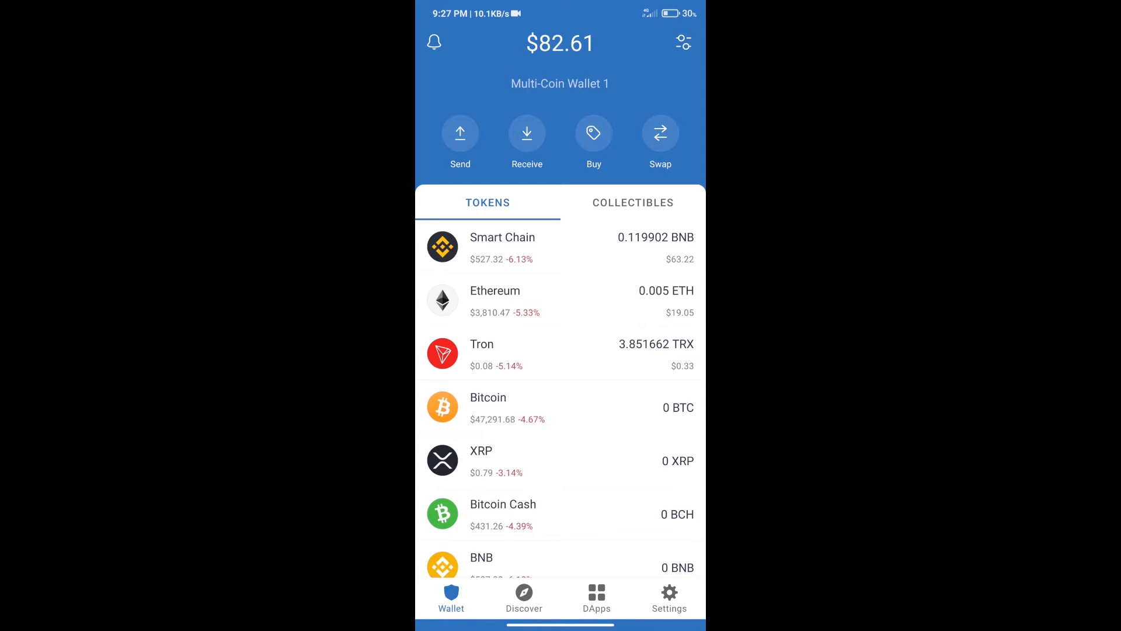
Step: Search the coins-to-buy list for BNB and pick it
left_click(594, 133)
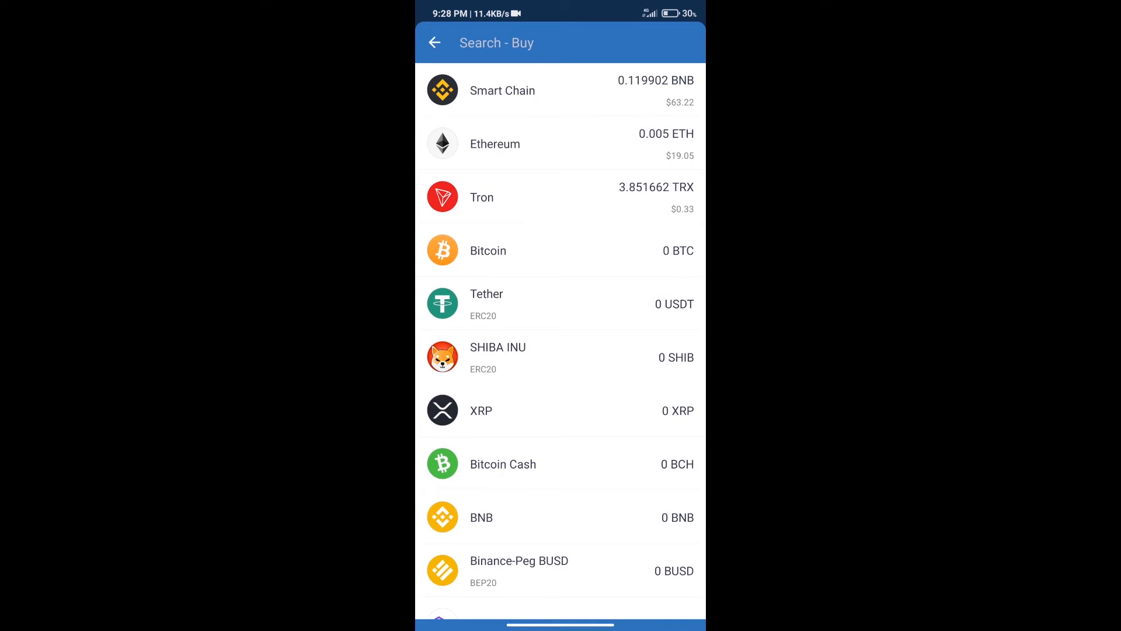
type("bn")
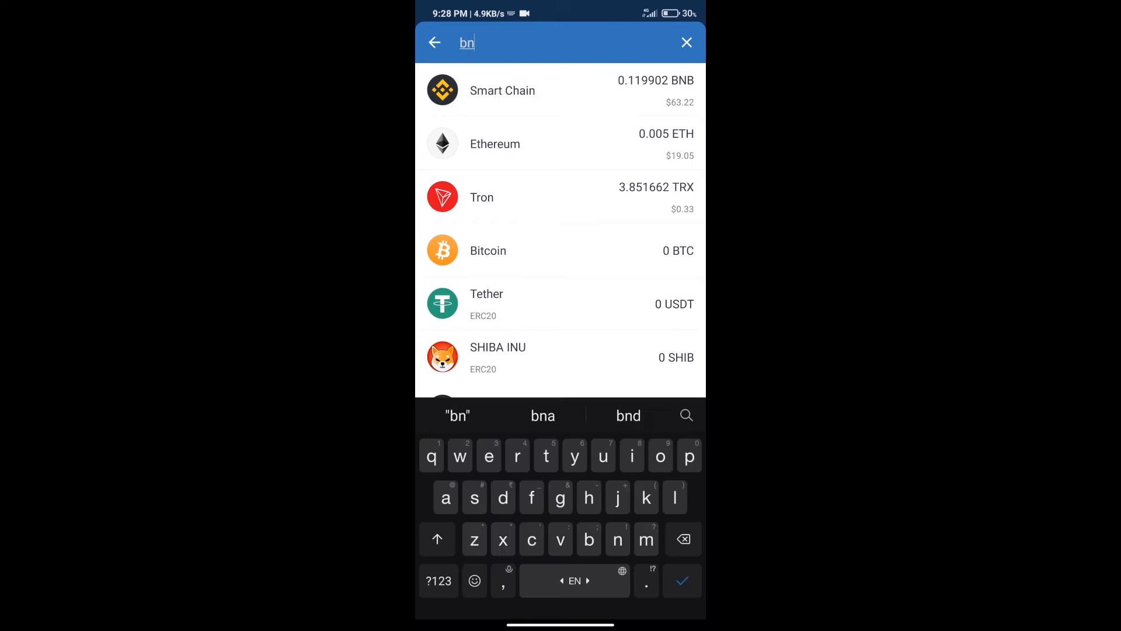
type("b")
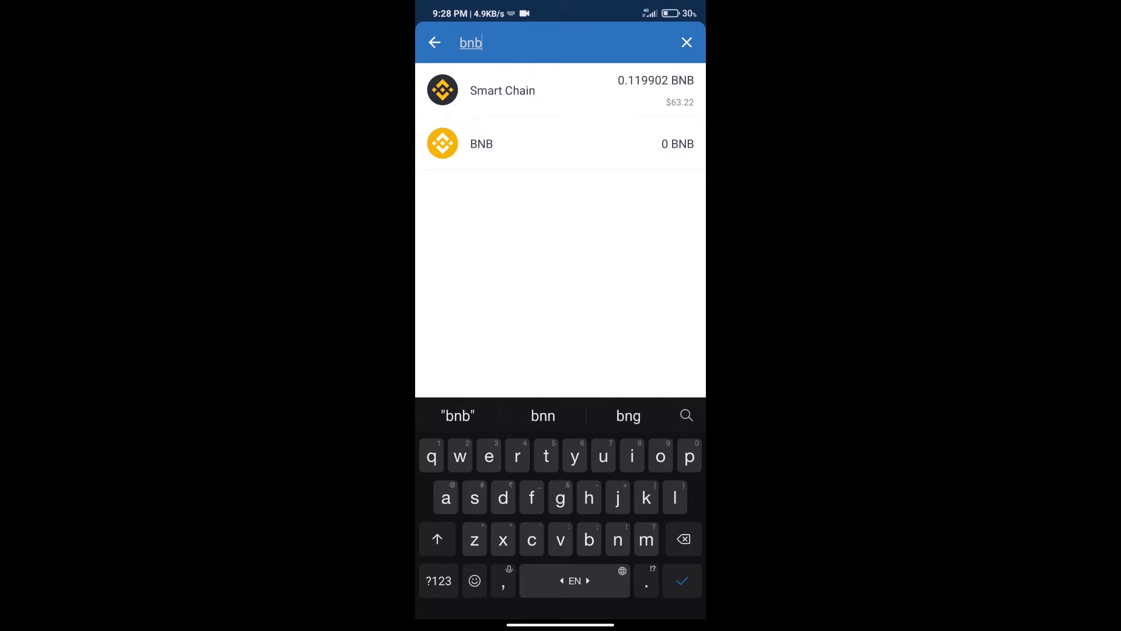
left_click(480, 143)
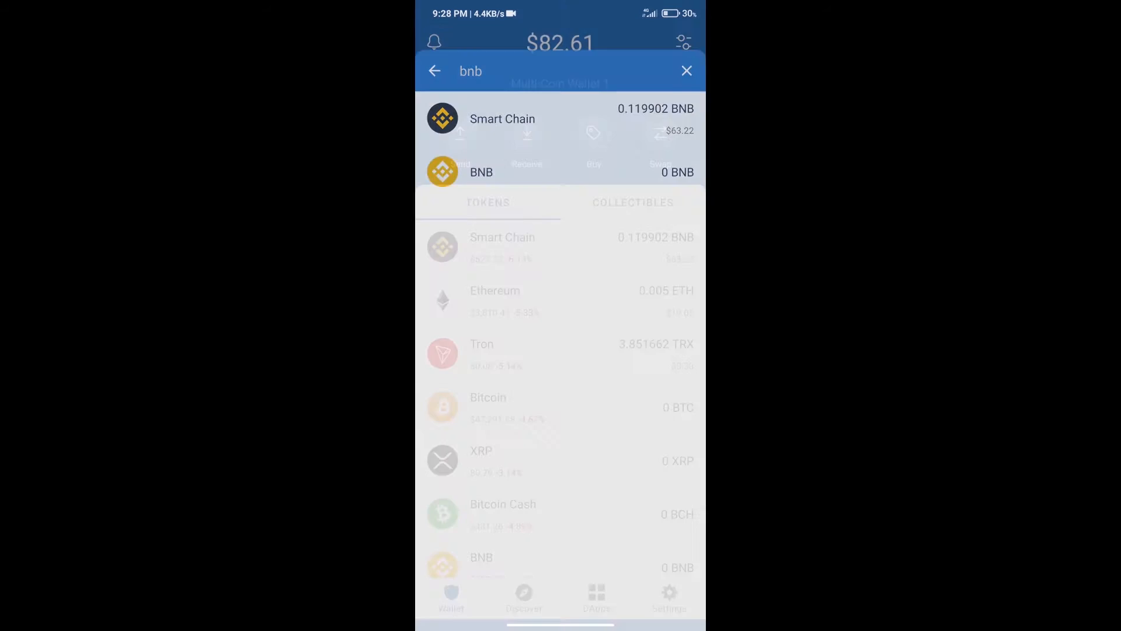
Step: Launch PancakeSwap from the Popular section of the DApps browser
left_click(686, 71)
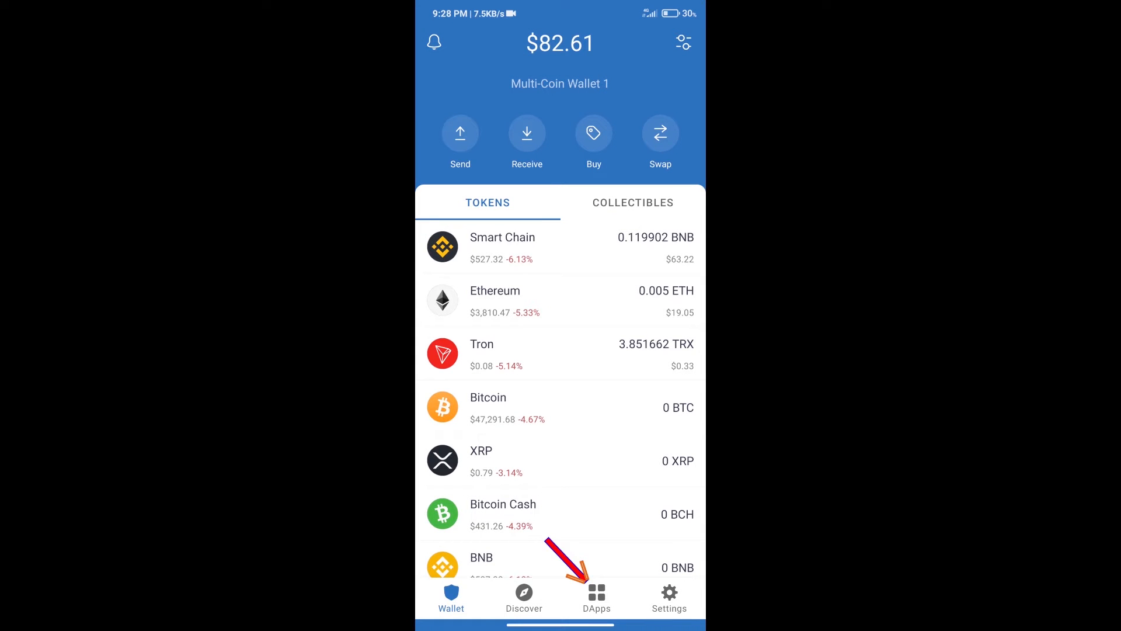
left_click(597, 597)
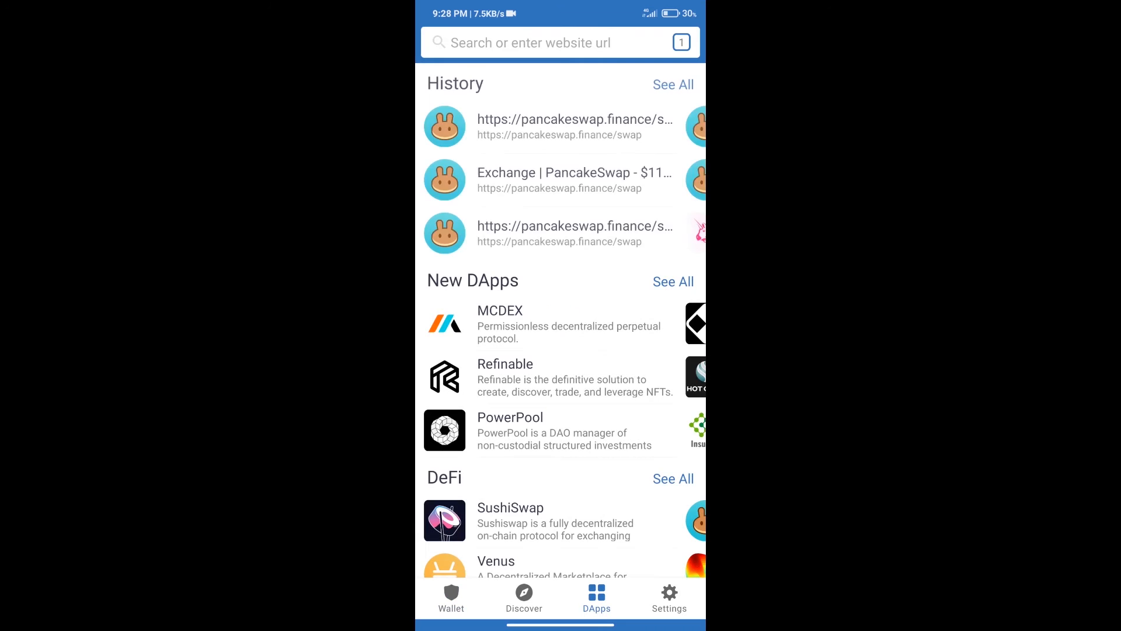
scroll("down", 3)
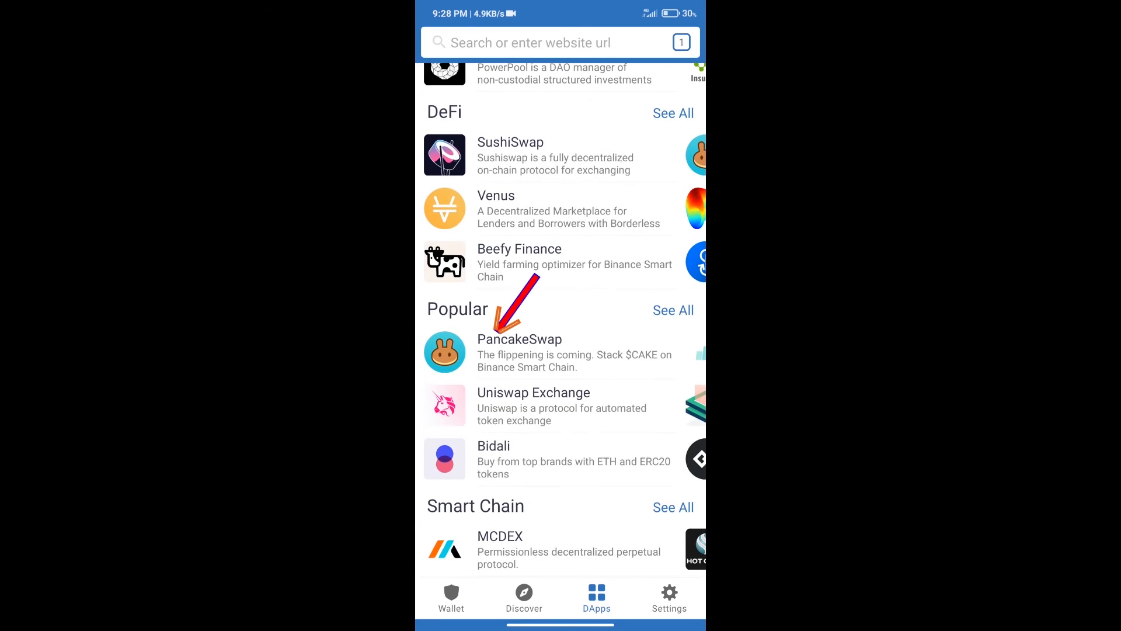
left_click(521, 339)
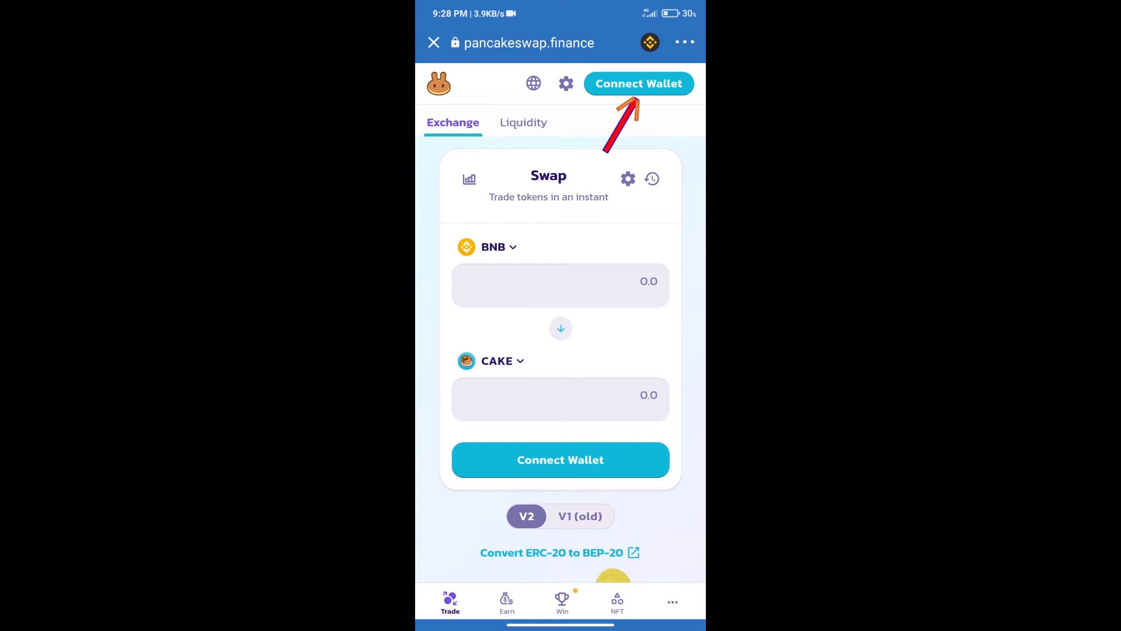
Step: Connect PancakeSwap to Trust Wallet and open the CAKE receive-token picker
left_click(638, 82)
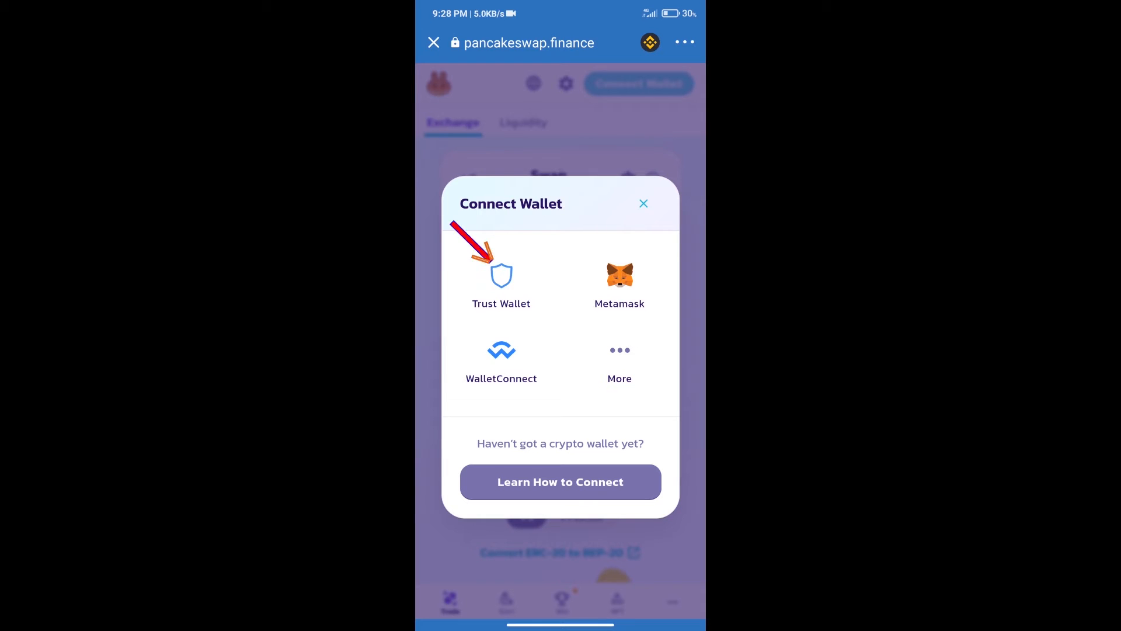
left_click(643, 203)
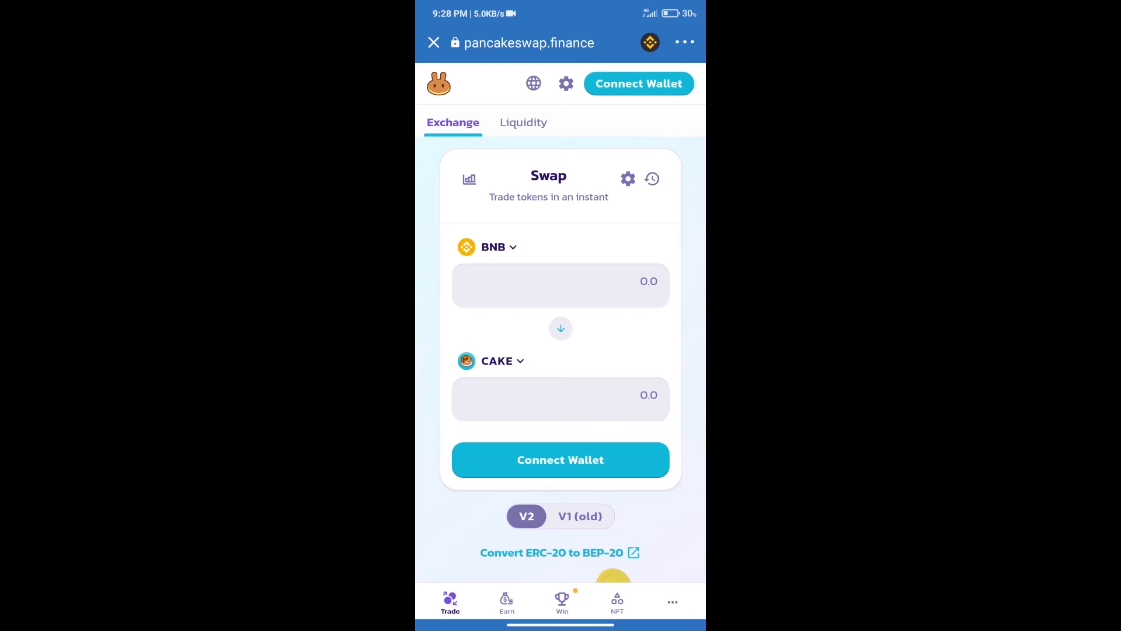
left_click(638, 83)
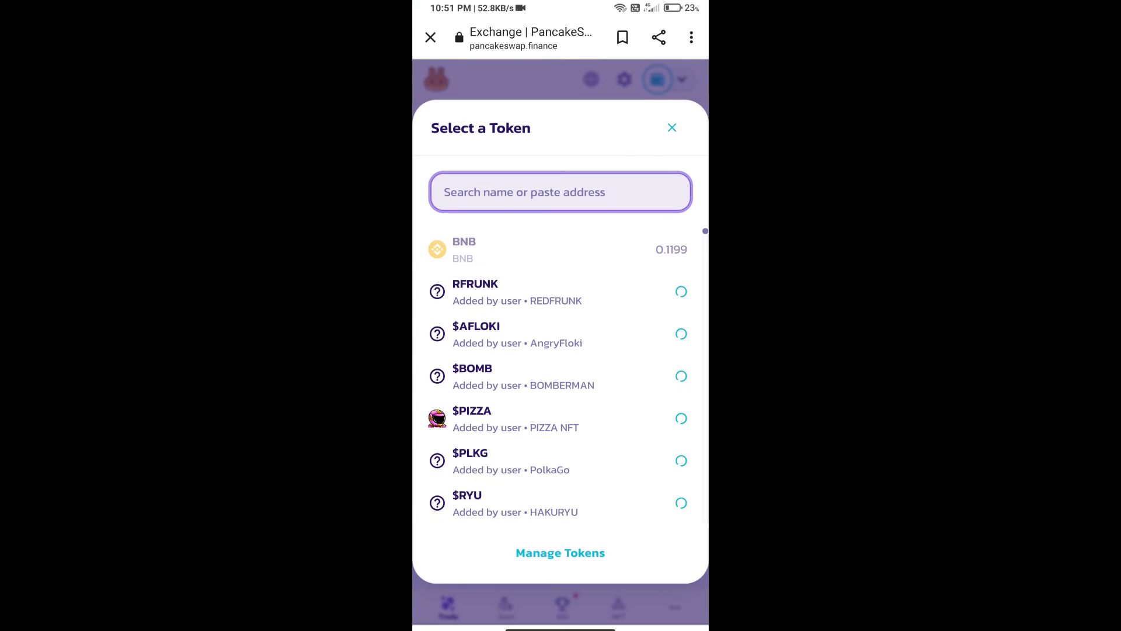
Step: Copy Wisteria Swap's BEP20 contract address from its CoinMarketCap page
left_click(560, 192)
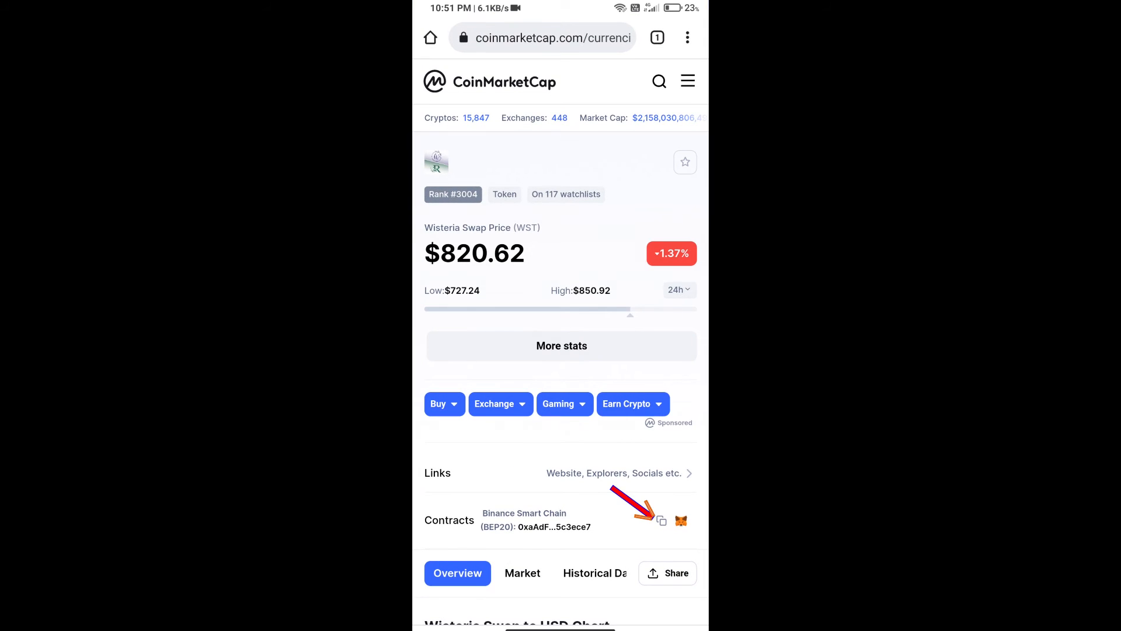
left_click(661, 520)
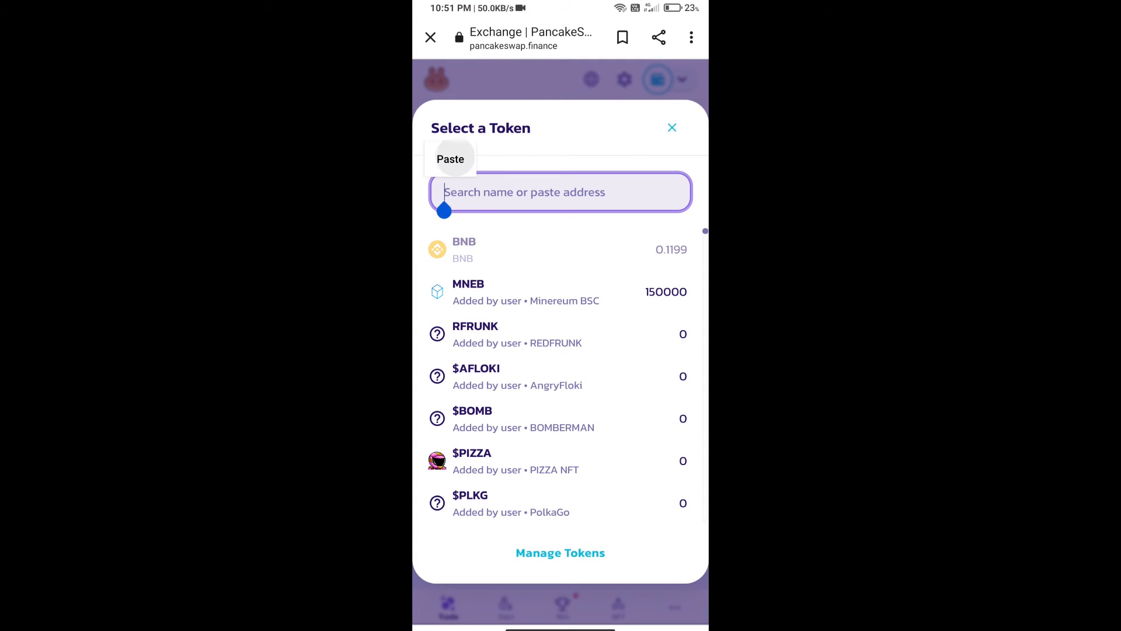
Step: Paste the WST contract address and import Wisteria Swap Token as the receive token
left_click(451, 159)
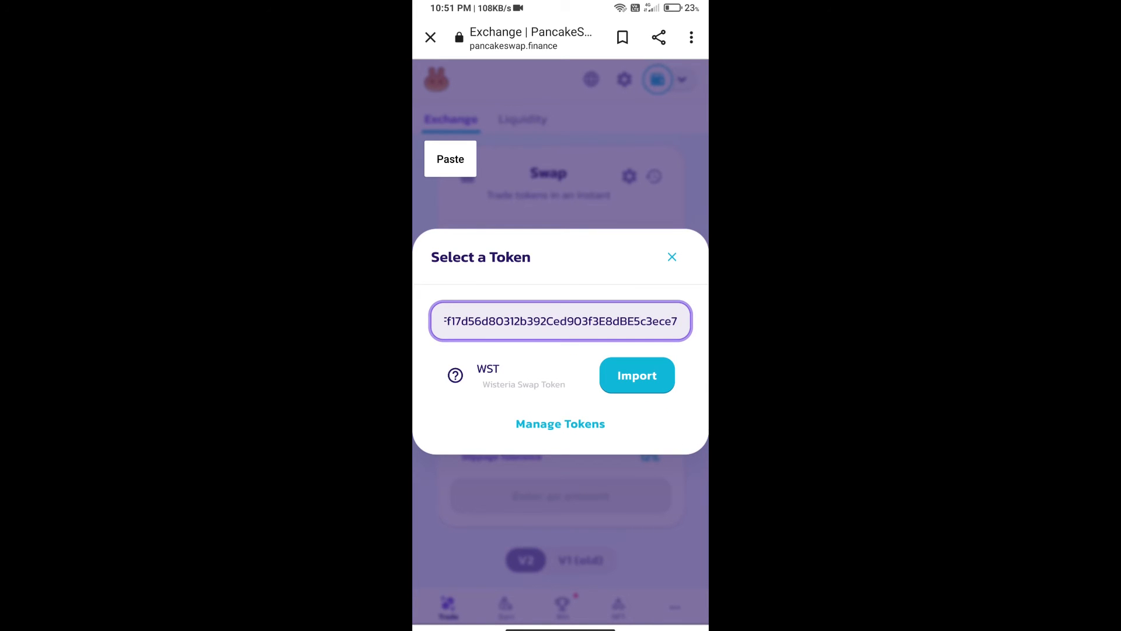
left_click(636, 375)
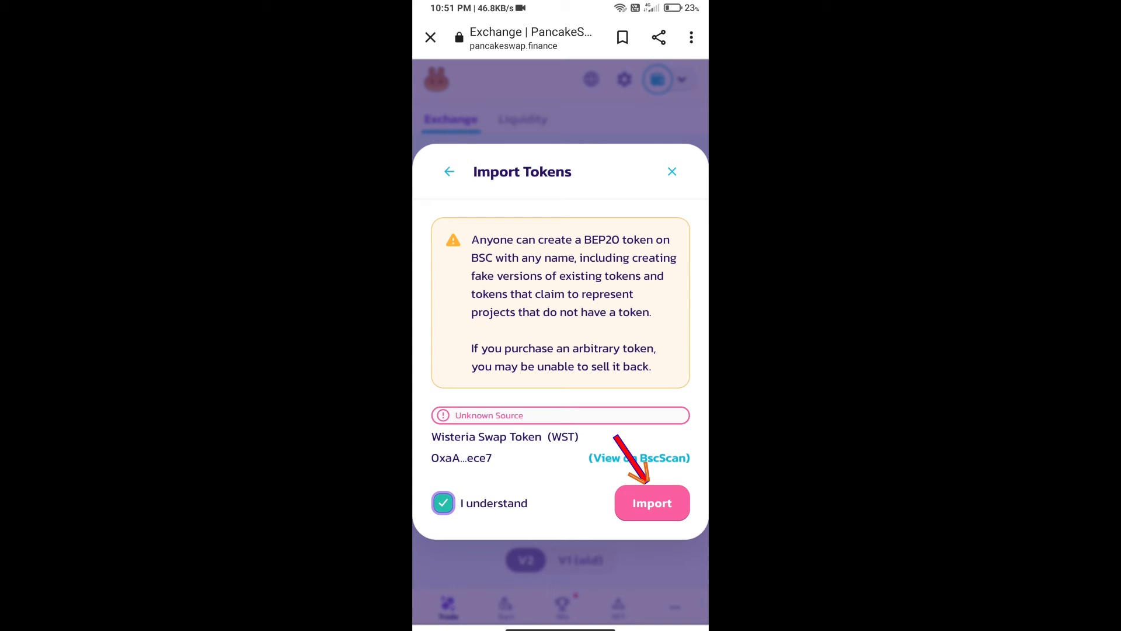
left_click(652, 503)
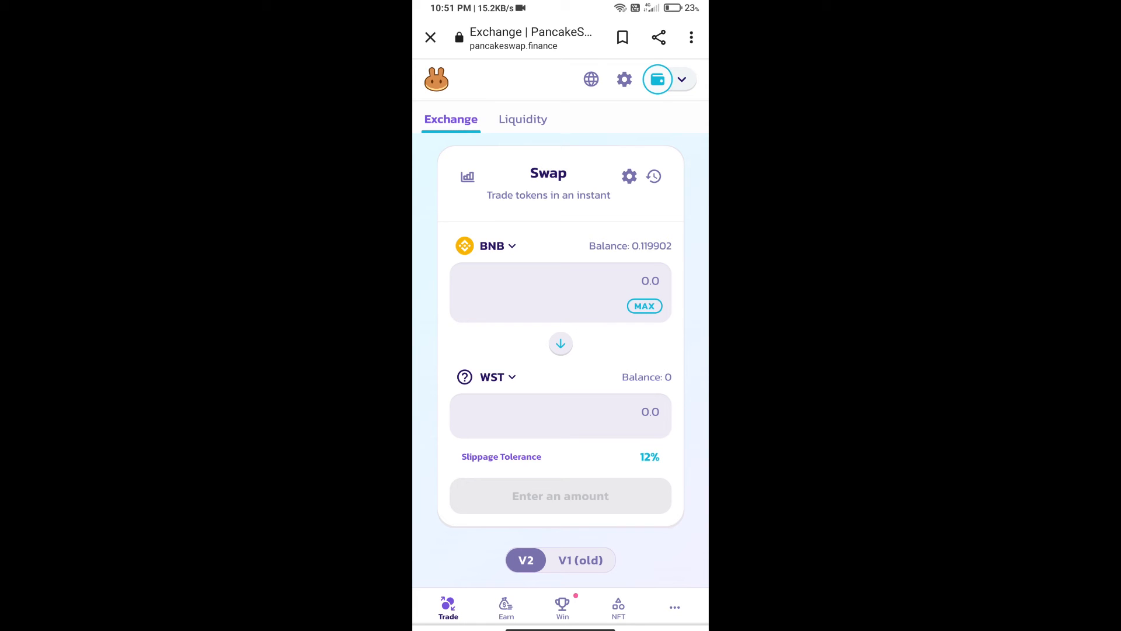
Step: Change the custom slippage tolerance from 12.00 to 1 in swap settings
left_click(629, 176)
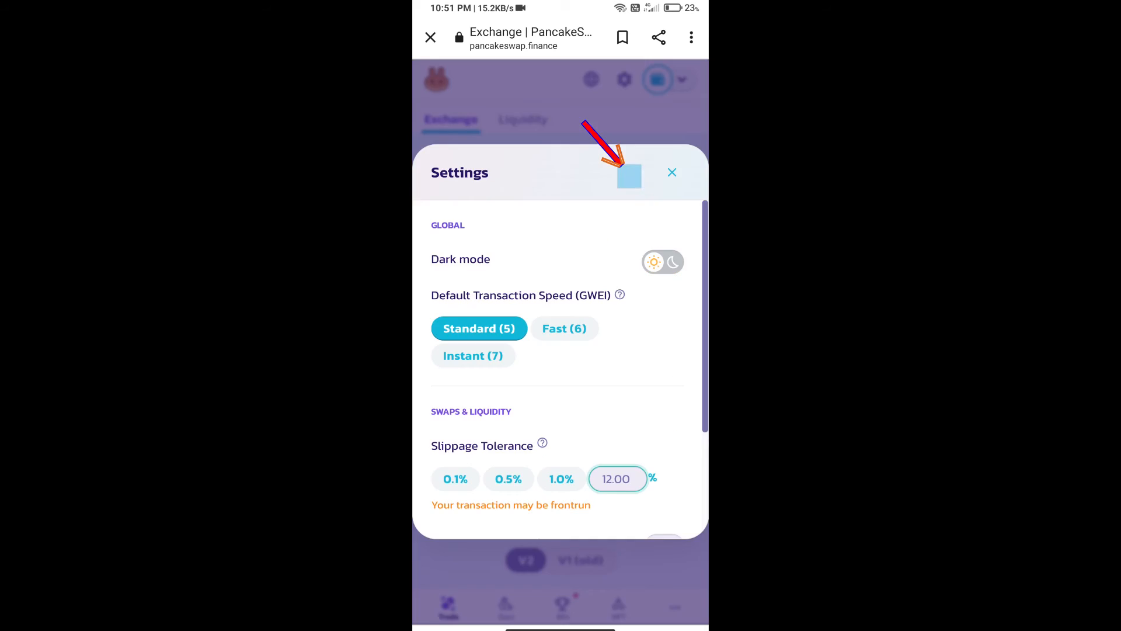
left_click(617, 478)
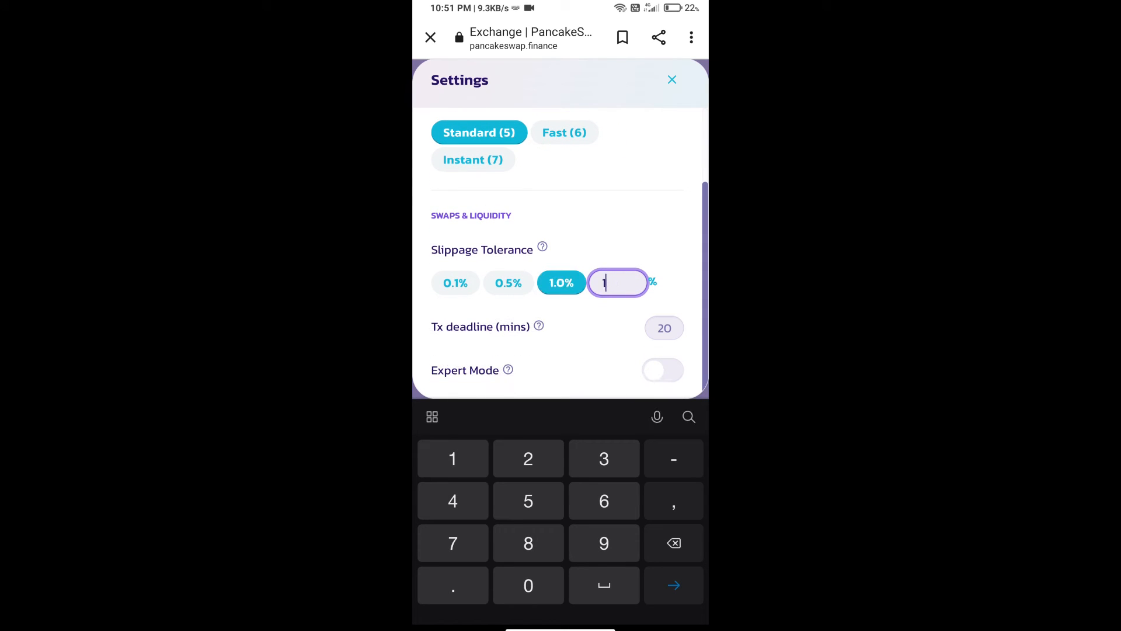
type("1")
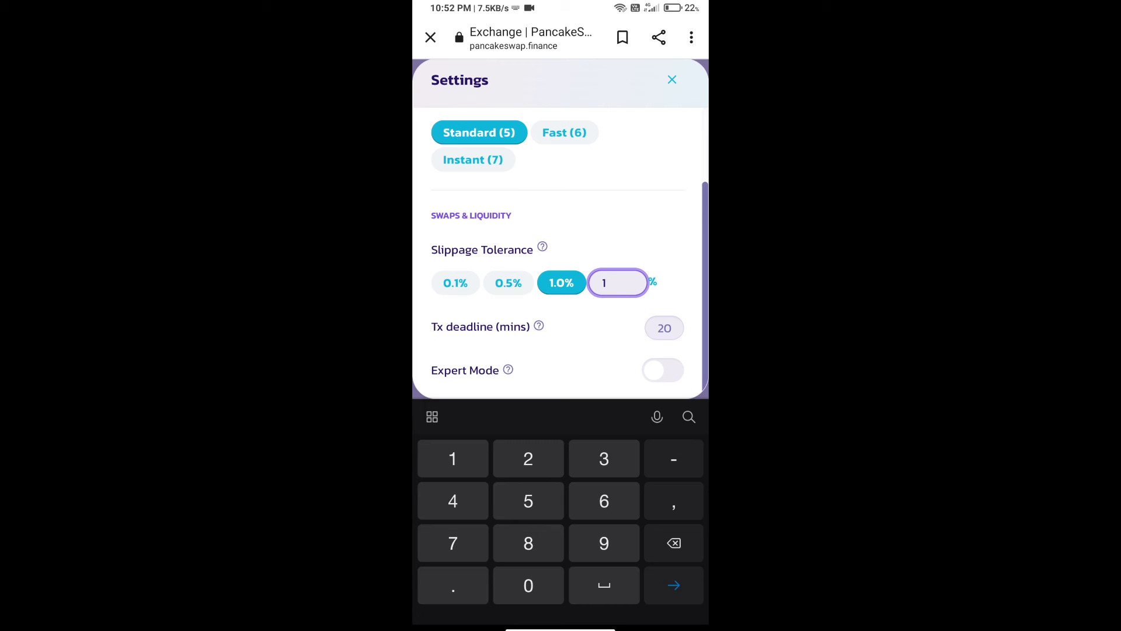
left_click(672, 80)
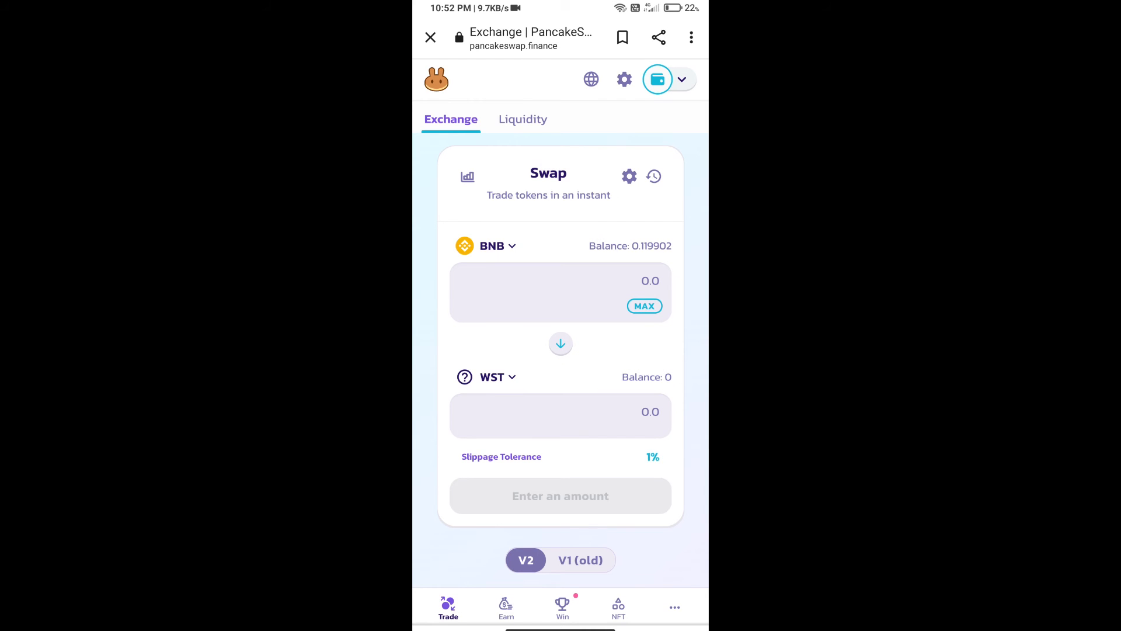
Step: Enter 0.0005 WST, review the swap and accept the updated price
left_click(560, 411)
type("0.0005")
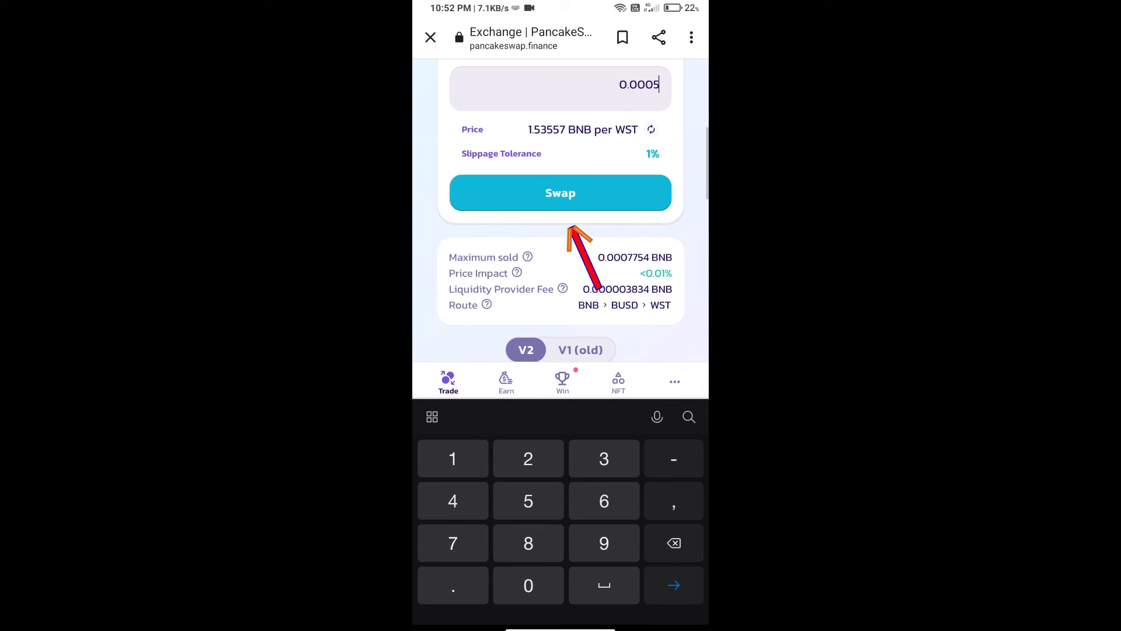
left_click(560, 192)
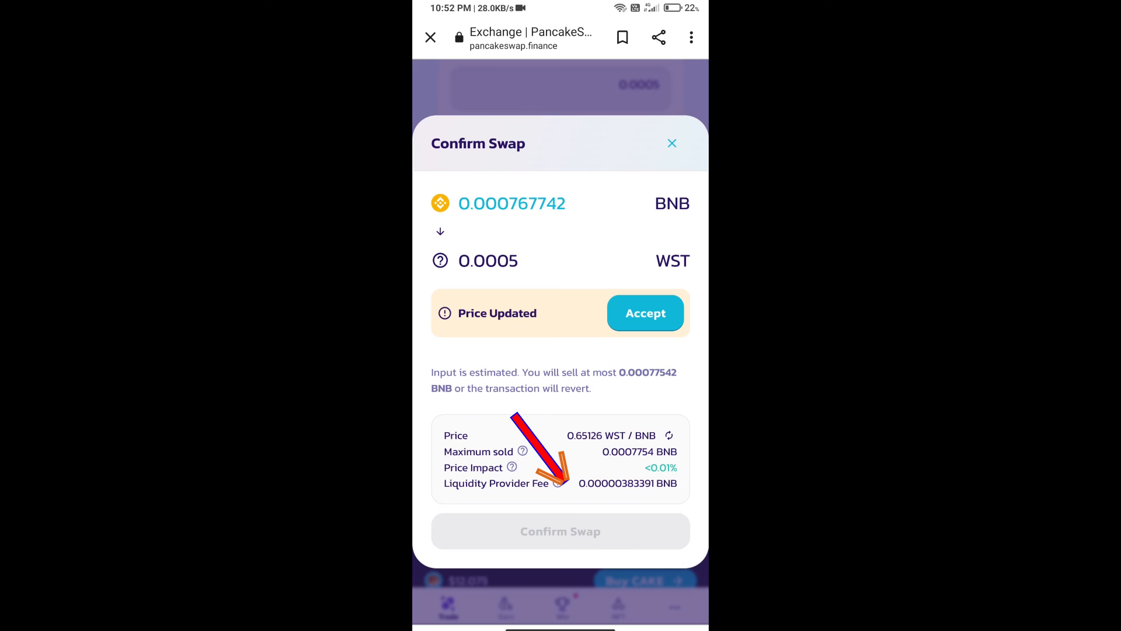
left_click(560, 531)
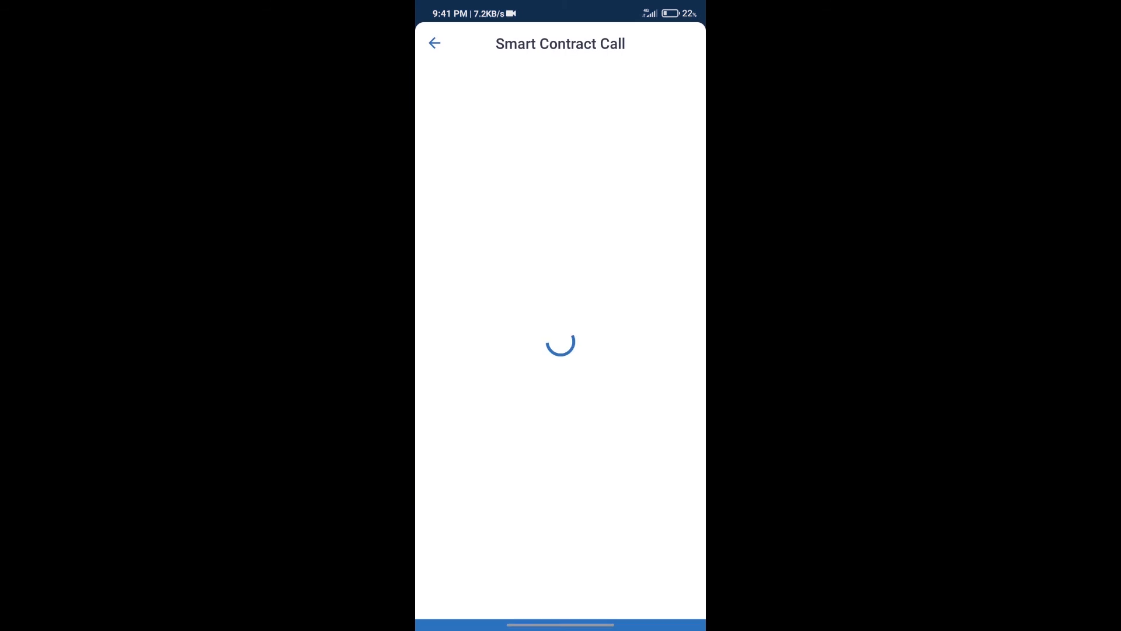